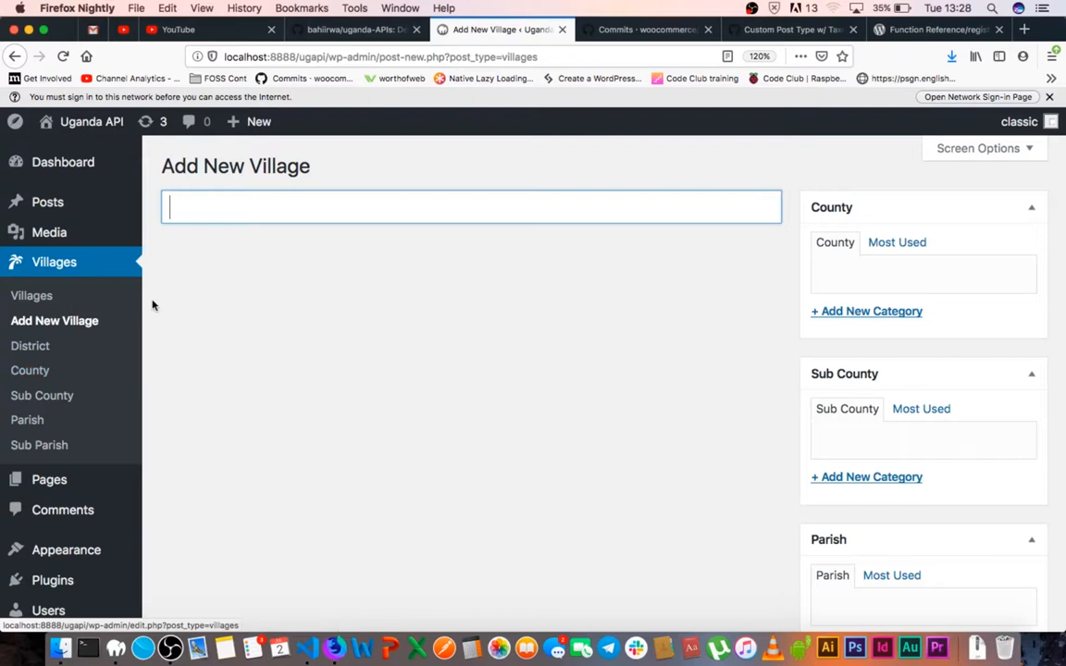
Reload Add New Village to confirm the District box lists Gulu and Kampala, then review Parish above Publish
left_click(946, 29)
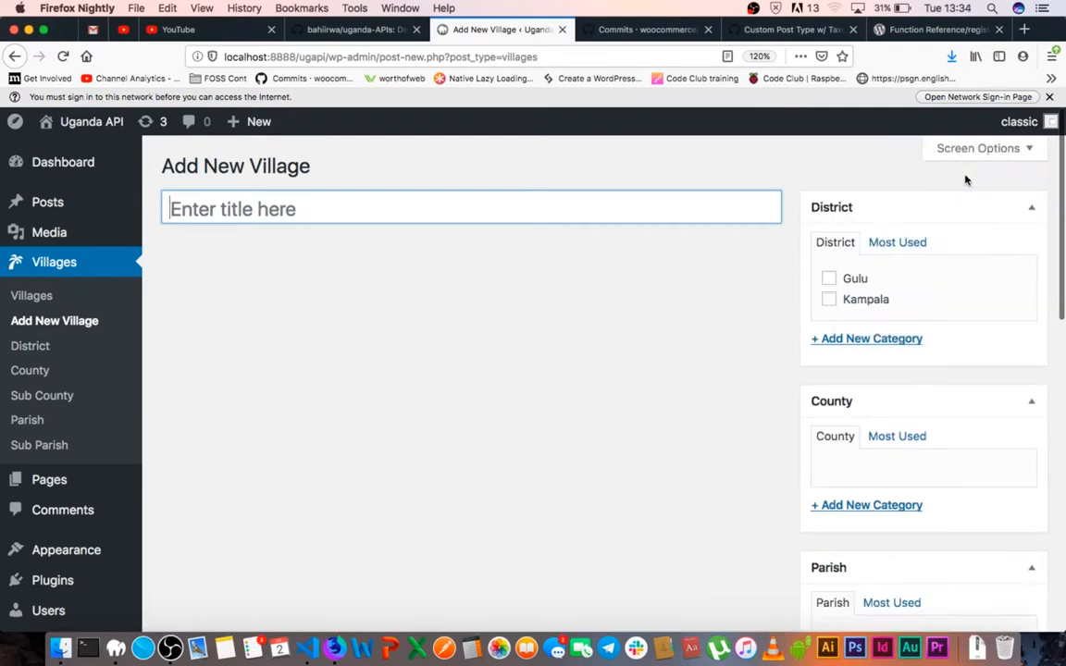
scroll("down", 3)
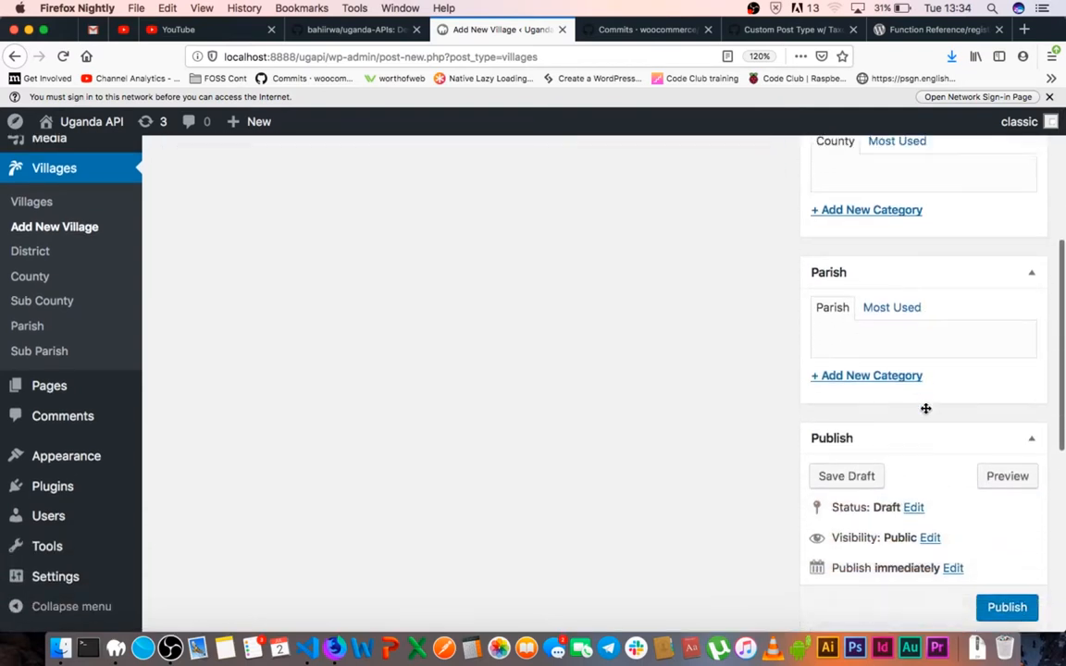